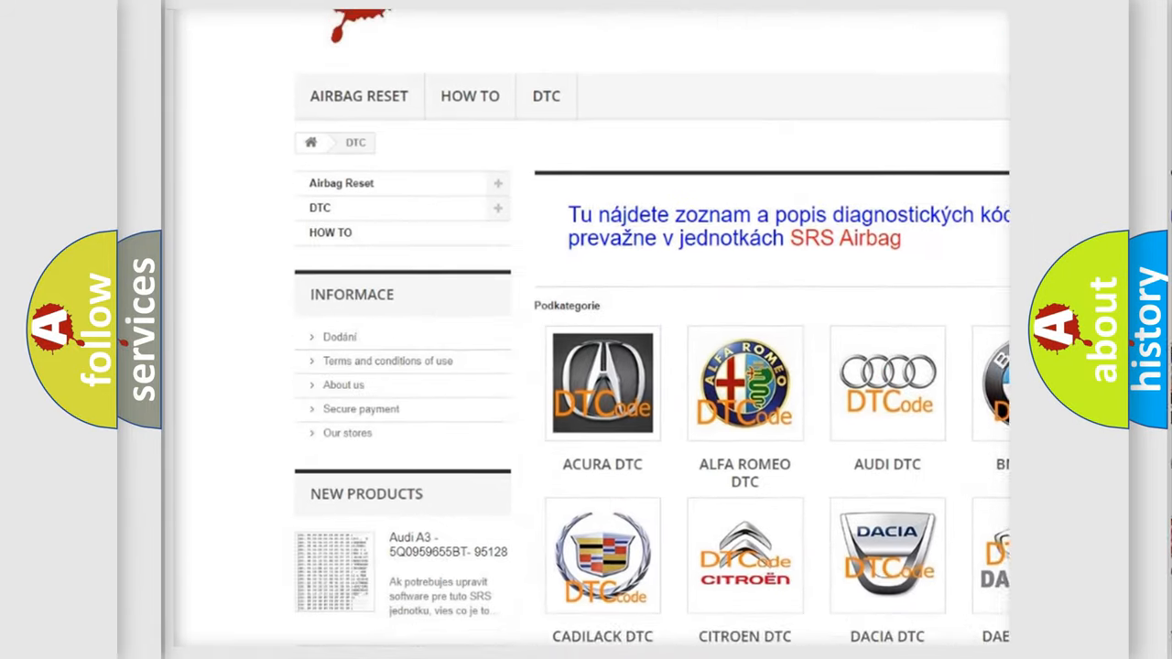
scroll(down, 3)
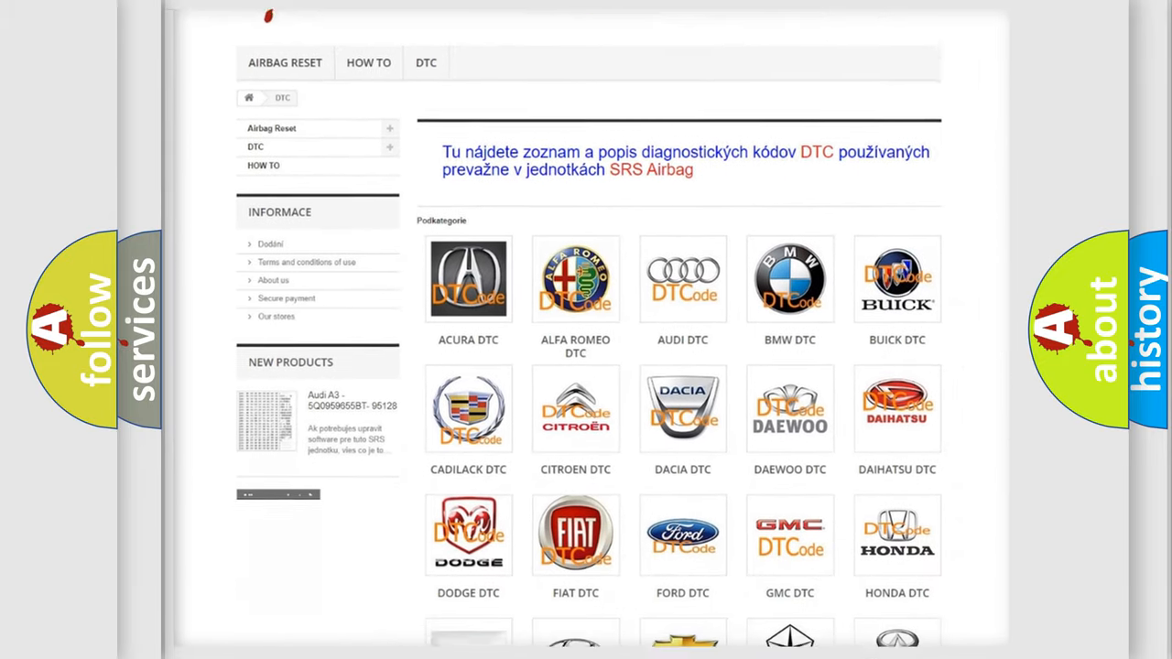
scroll(down, 3)
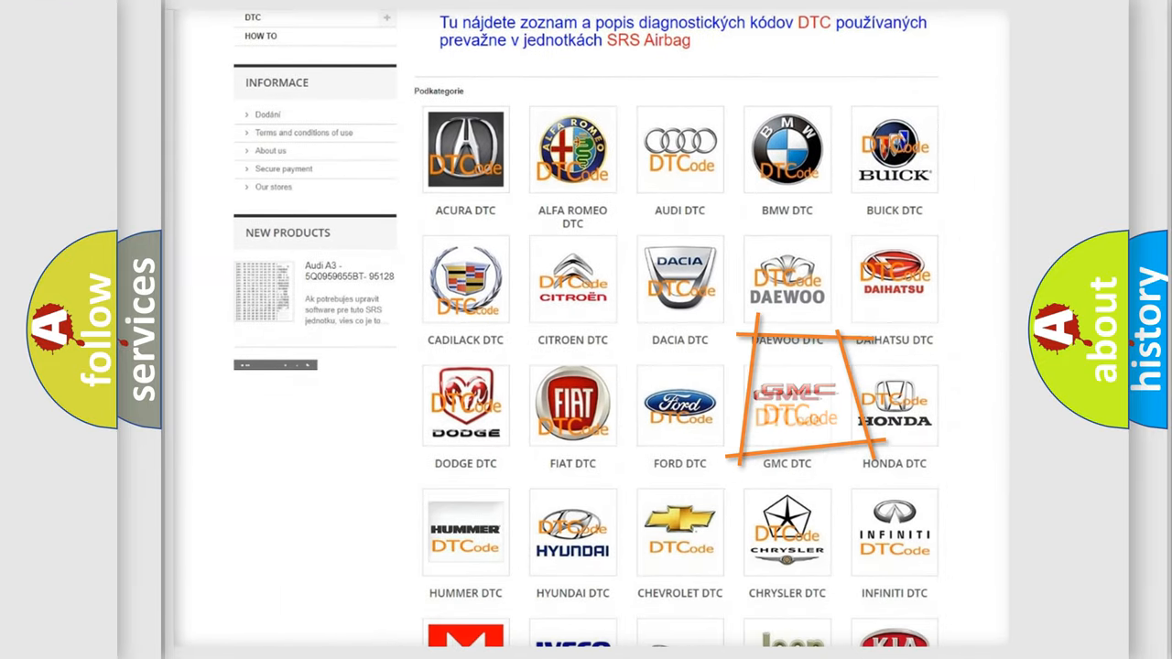